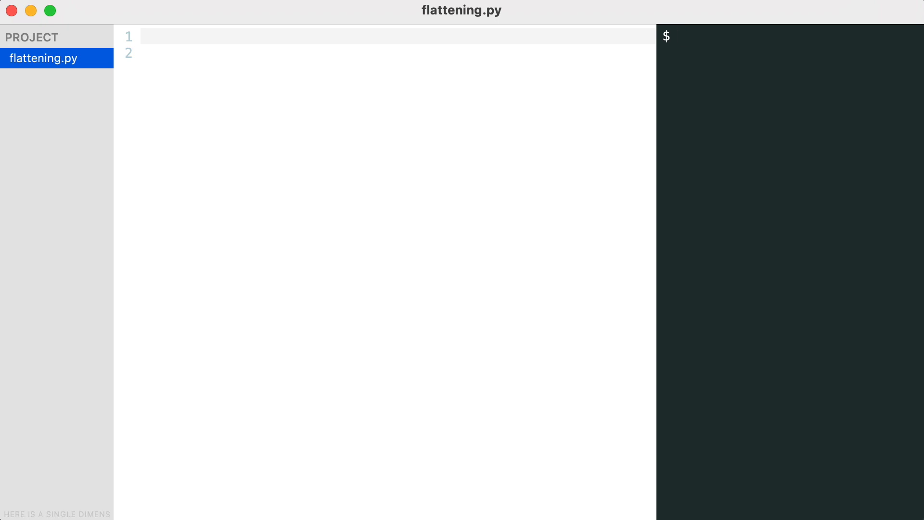
- Define row = [1, 2, 3] at the top of the empty file
click(149, 37)
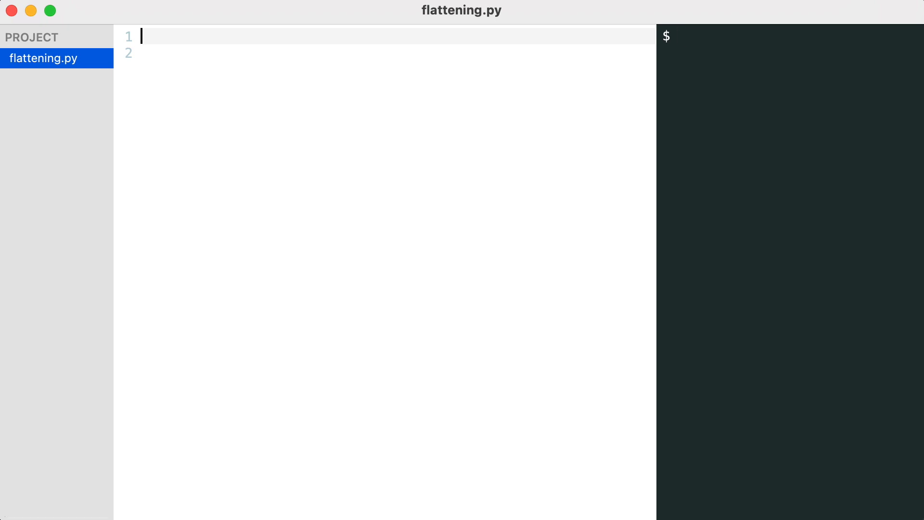
text(row = [1, 2,)
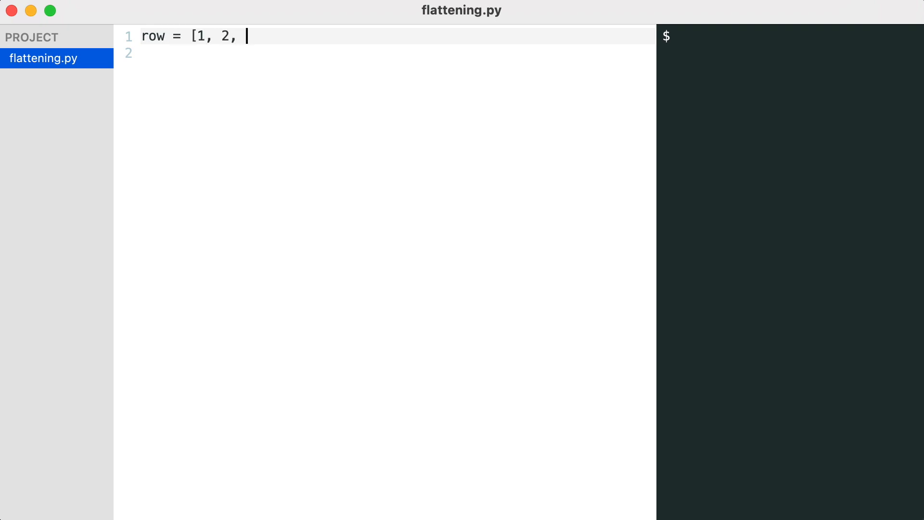
text(3])
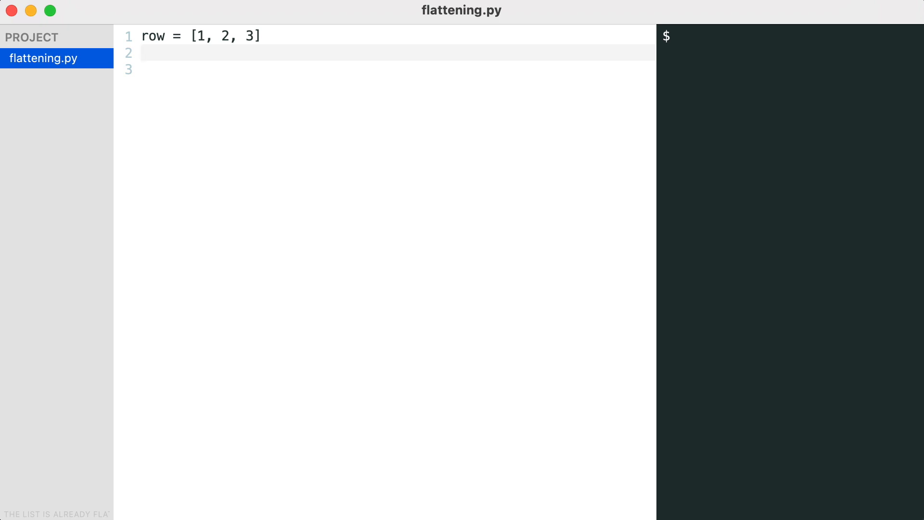
- Add a for-loop copying row into numbers, print(numbers), and run python flattening.py
click(142, 52)
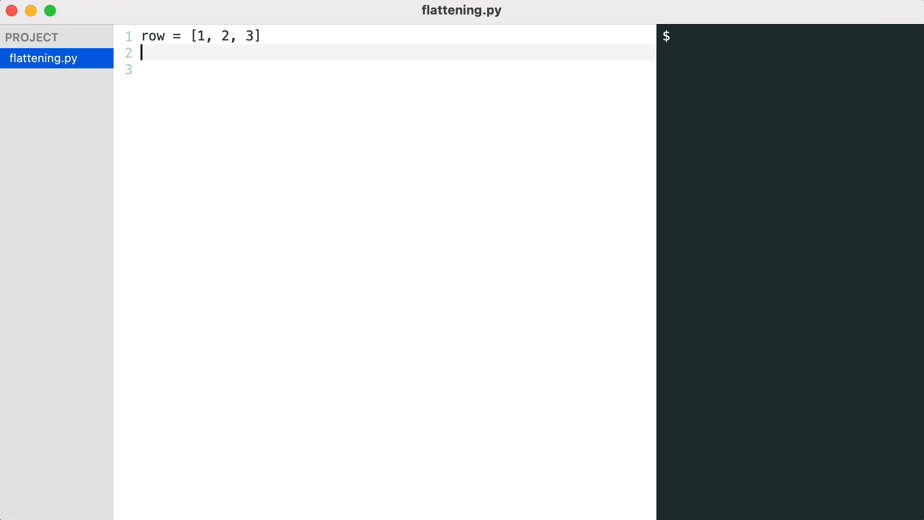
text(numbers = [])
text(for col i)
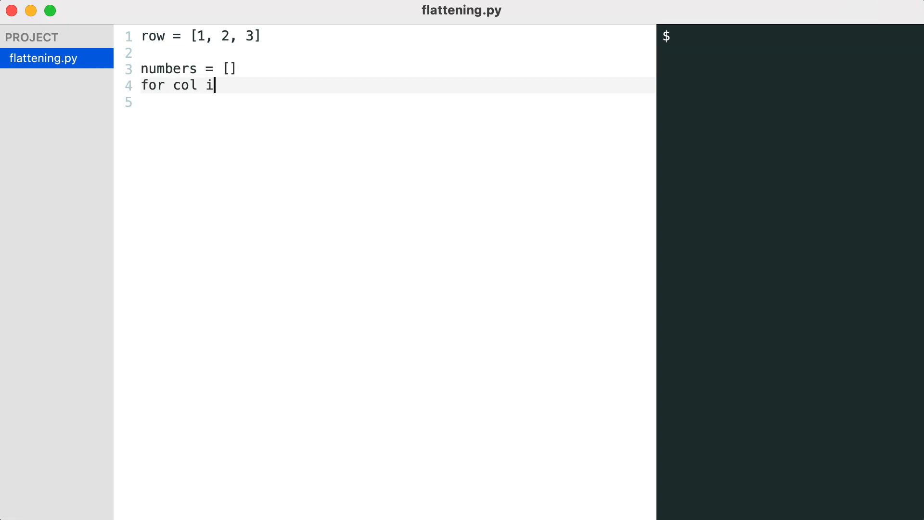
text(n row:)
click(398, 101)
text(numbers.append(col)
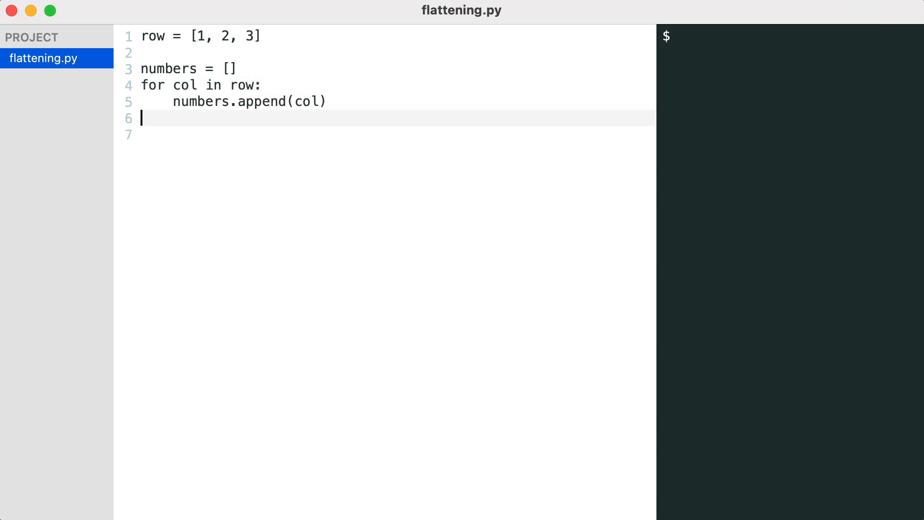
text(print(numbers))
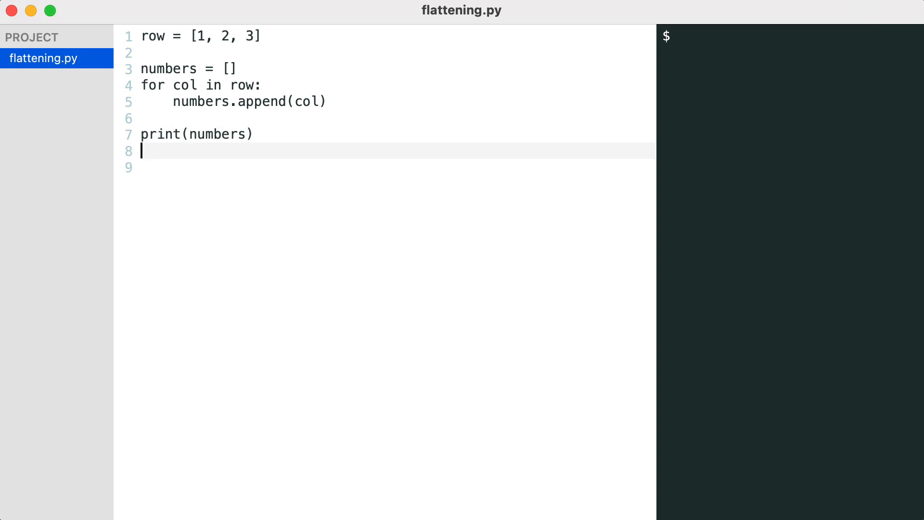
text(python flattening.py)
text(print([]))
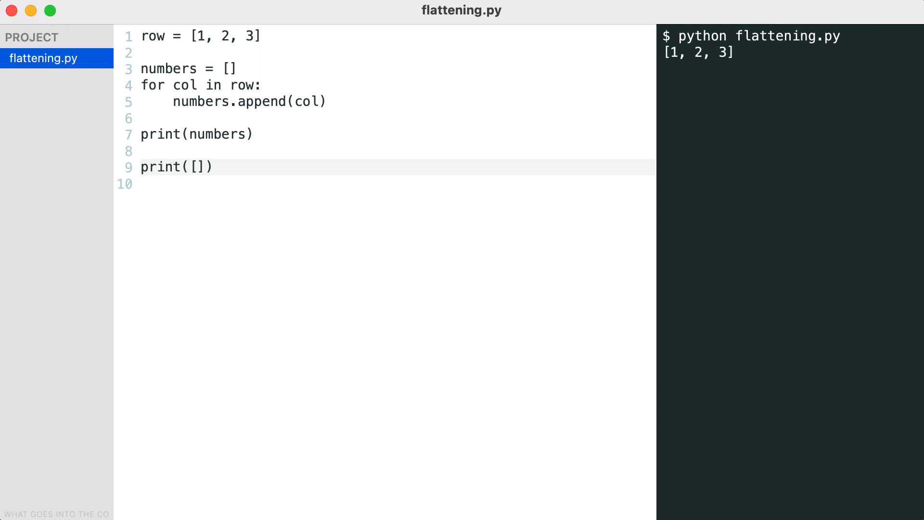
- Turn the empty-list print into print([col for col in row]) and rerun the script
click(199, 167)
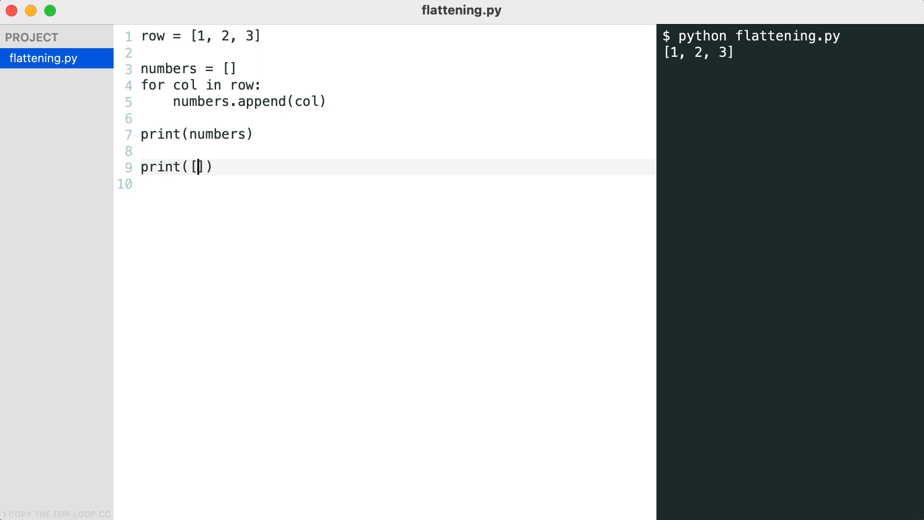
text(" ")
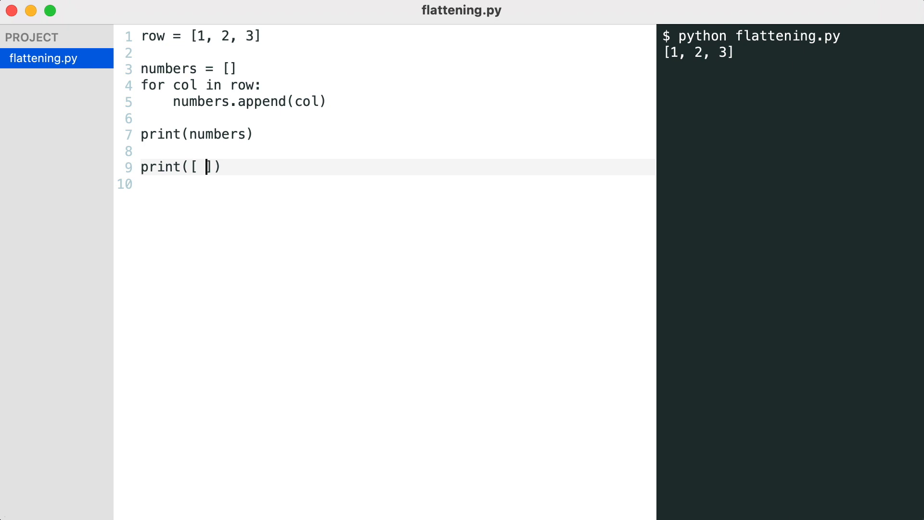
text(for col in row)
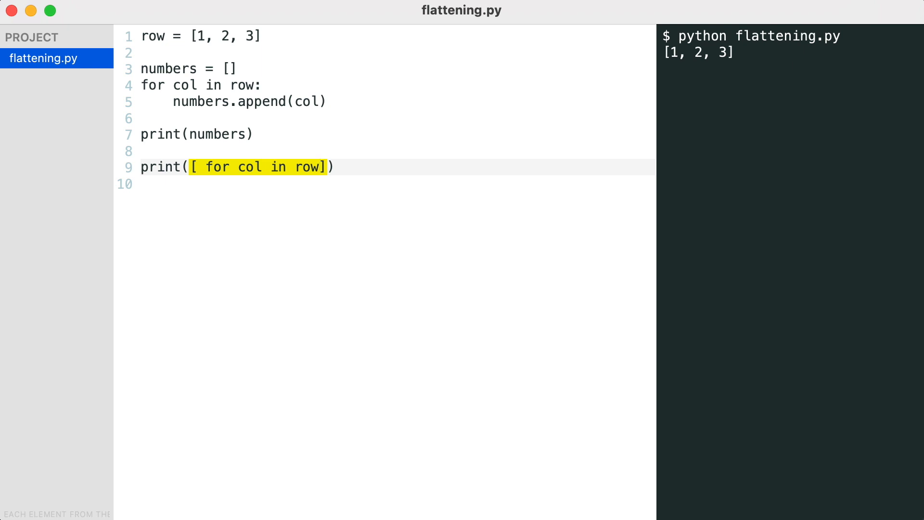
click(198, 167)
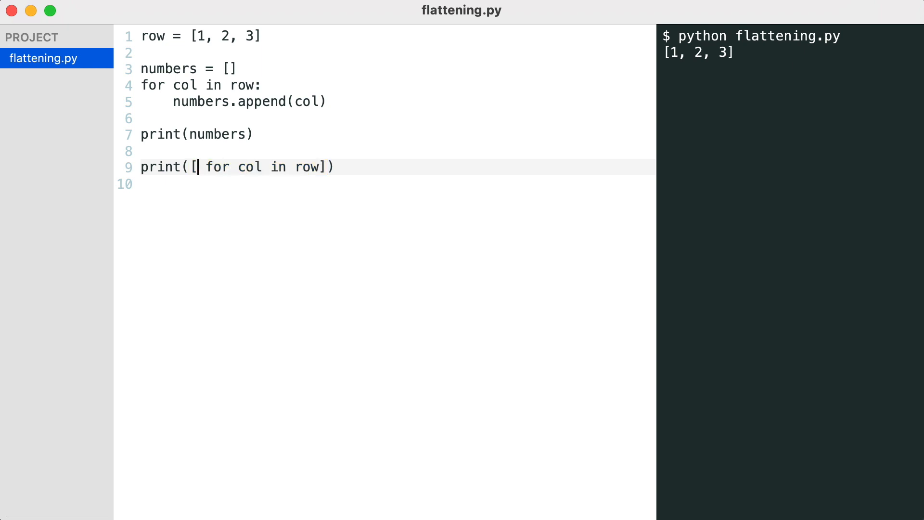
text(col)
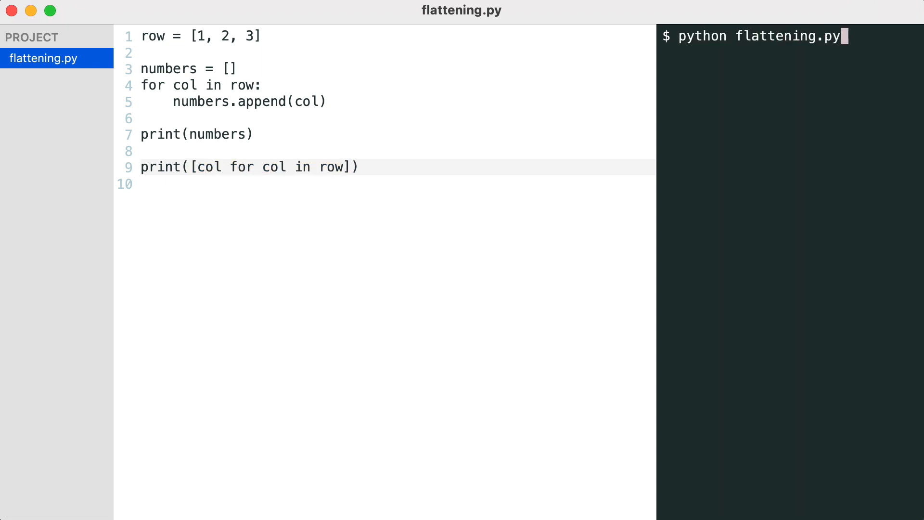
key(Enter)
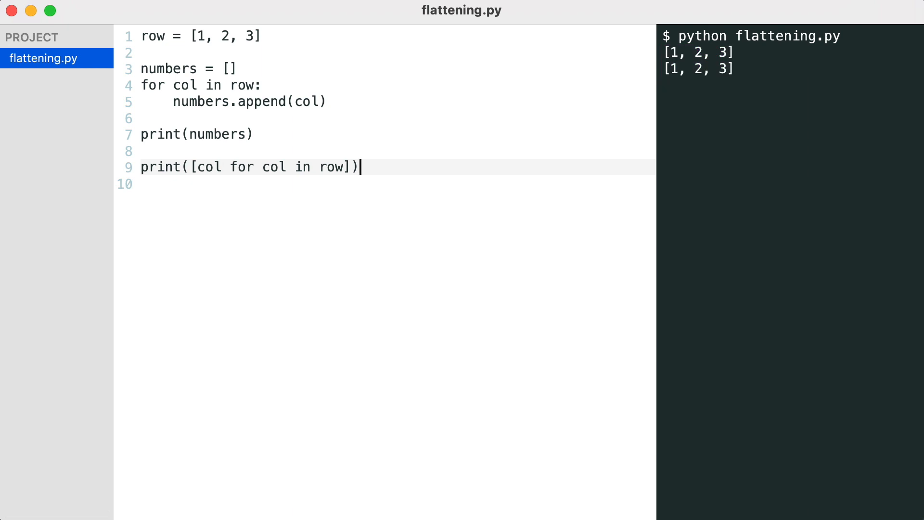
- Add matrix = [[1, 2, 3], [4, 5, 6]] flattened by nested loops into numbers, then start print([])
key(Enter)
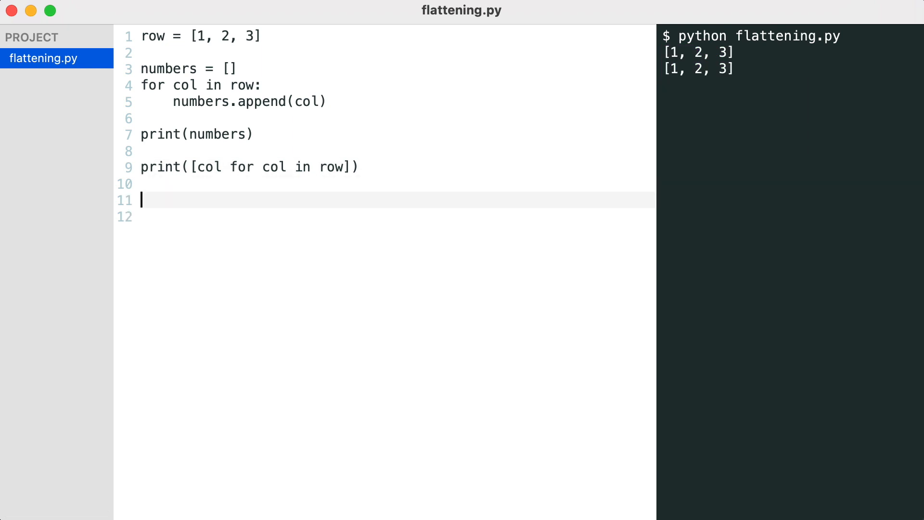
text(matrix = [)
text([1, 2, 3],)
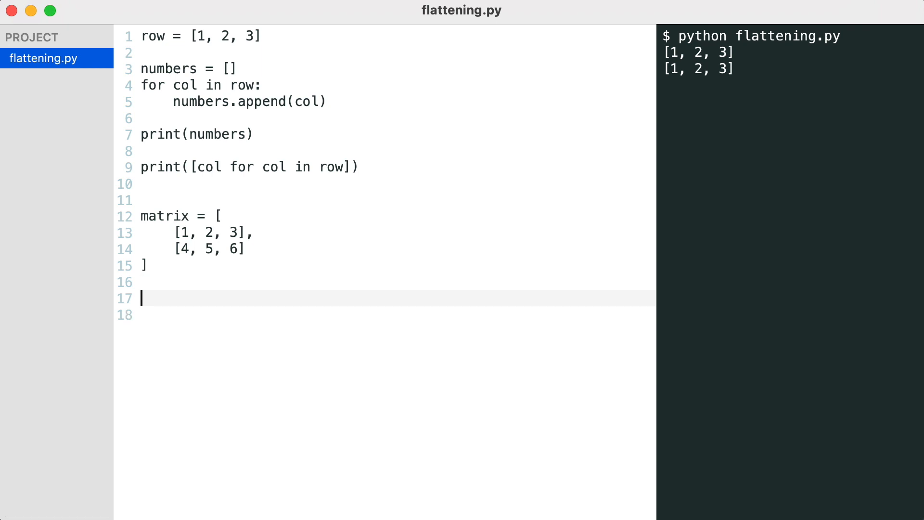
text(numbers = [])
click(384, 315)
text(for row in)
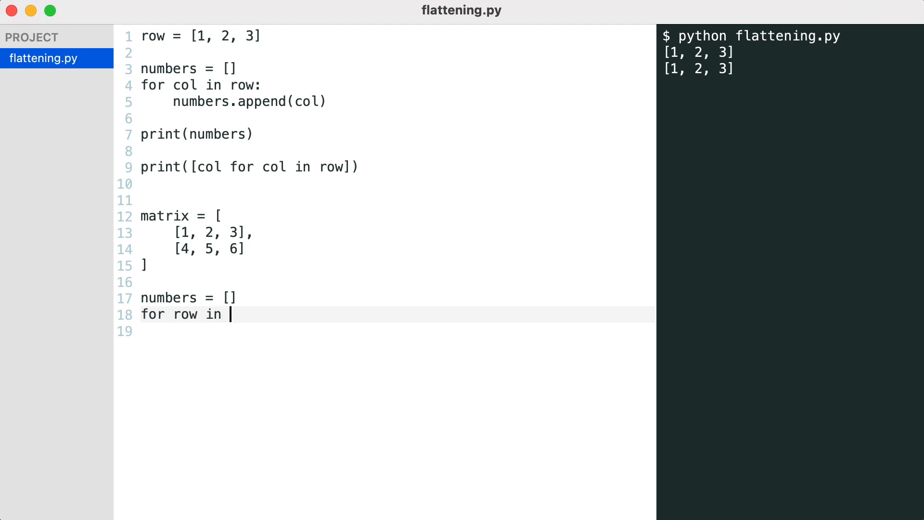
text(matrix:)
click(385, 331)
text(for col in row:)
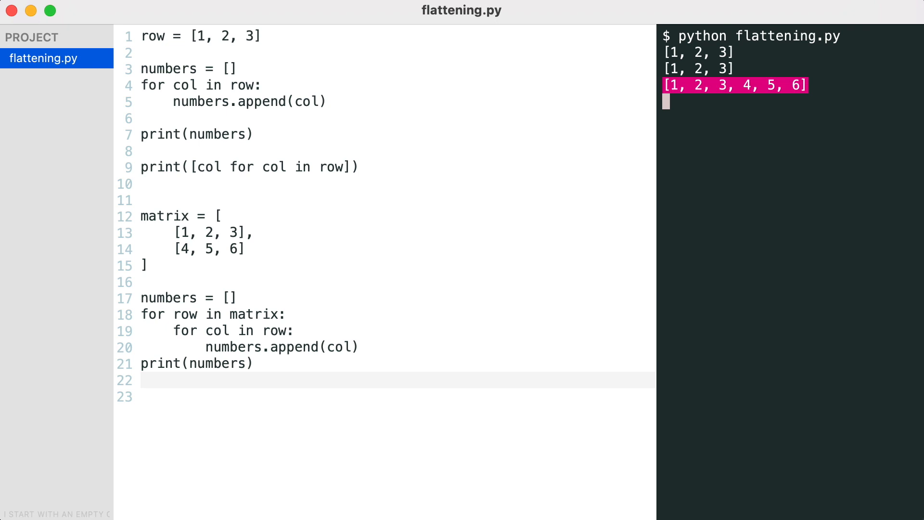
text(print([]))
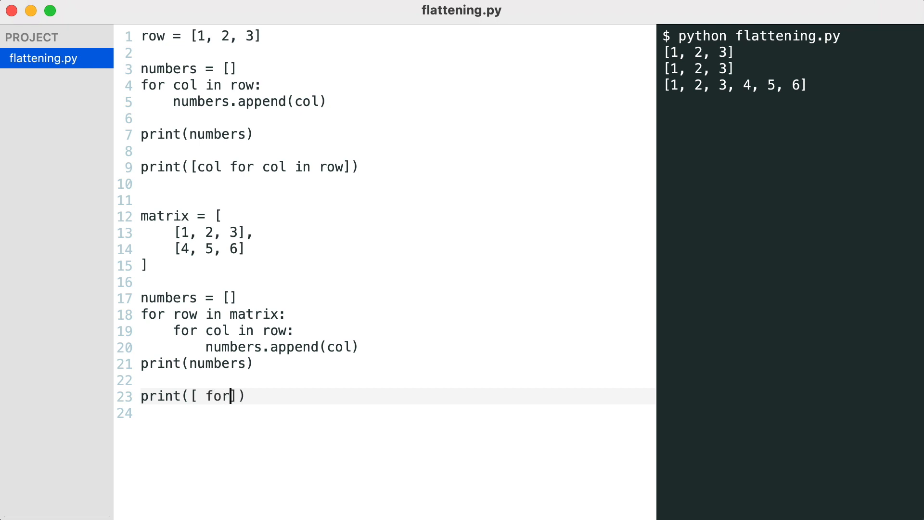
- Complete print([col for row in matrix for col in row]) and rerun python flattening.py
text(row in matrix)
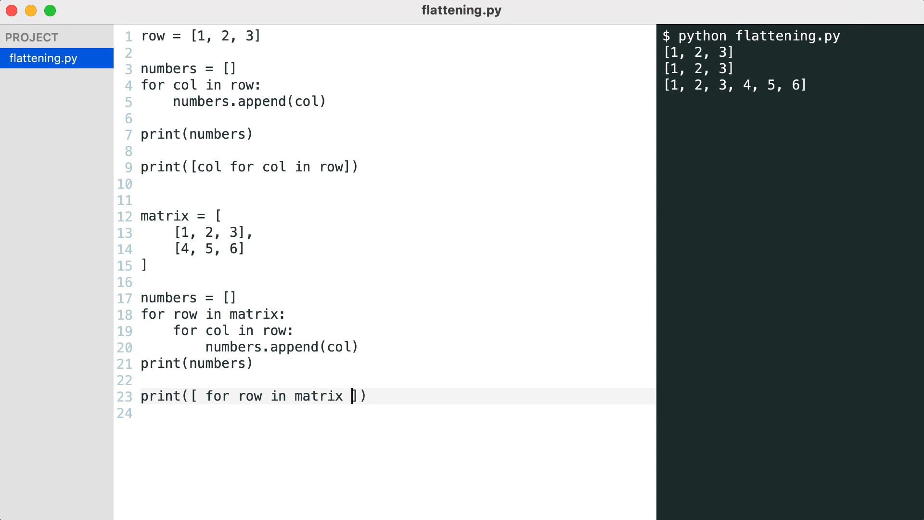
text(for col in row)
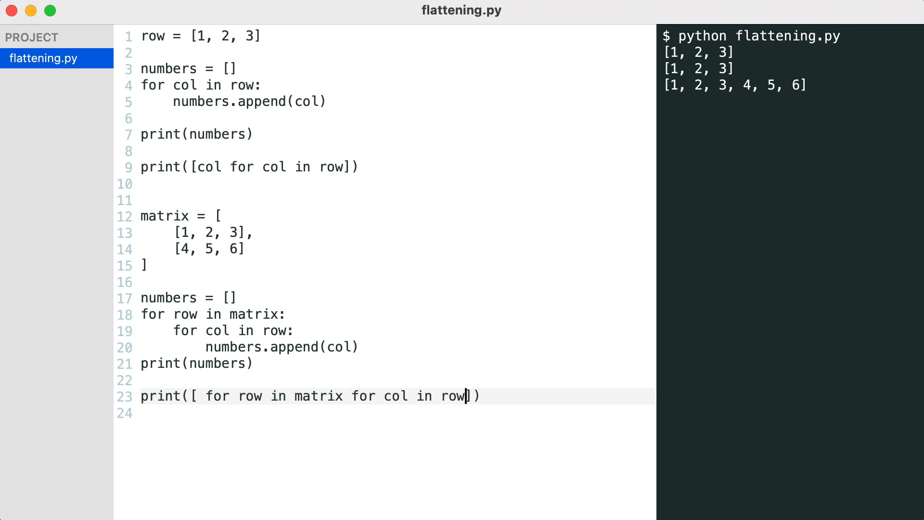
drag(191, 395, 467, 396)
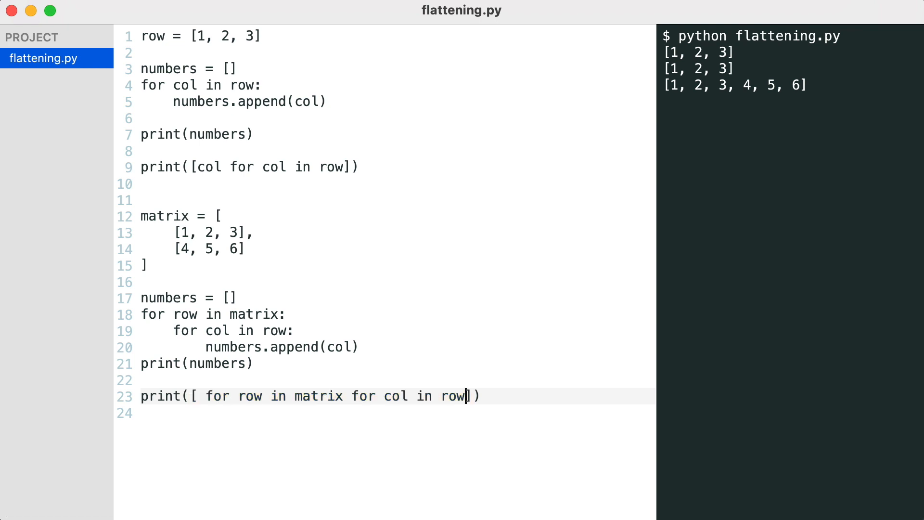
text(col)
click(790, 272)
text(python)
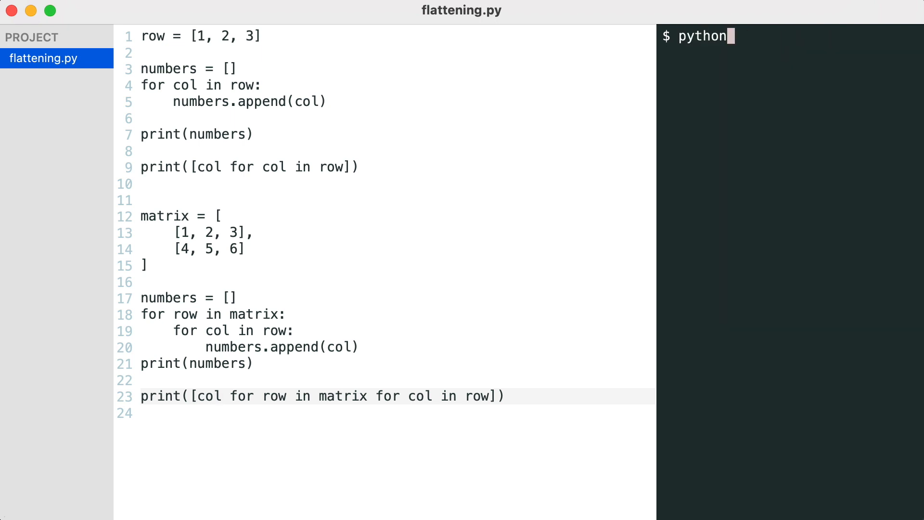
text(flattening.py)
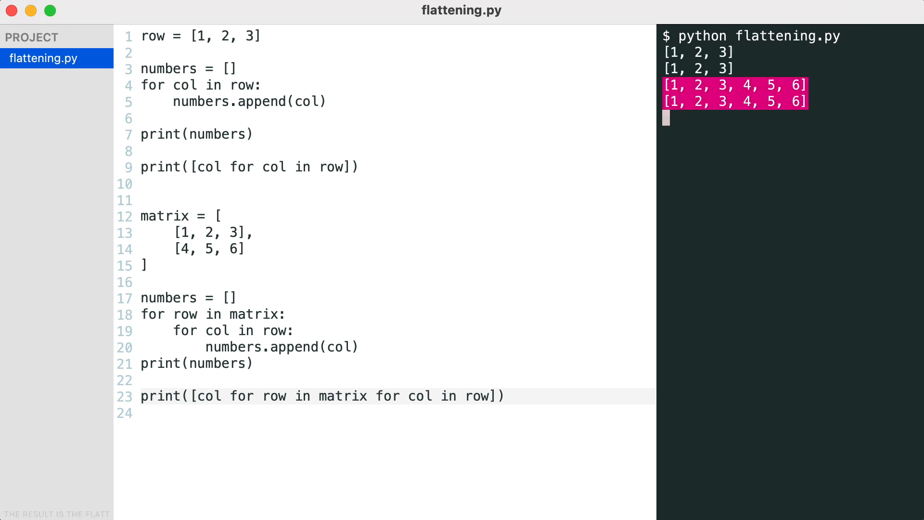
drag(191, 396, 496, 396)
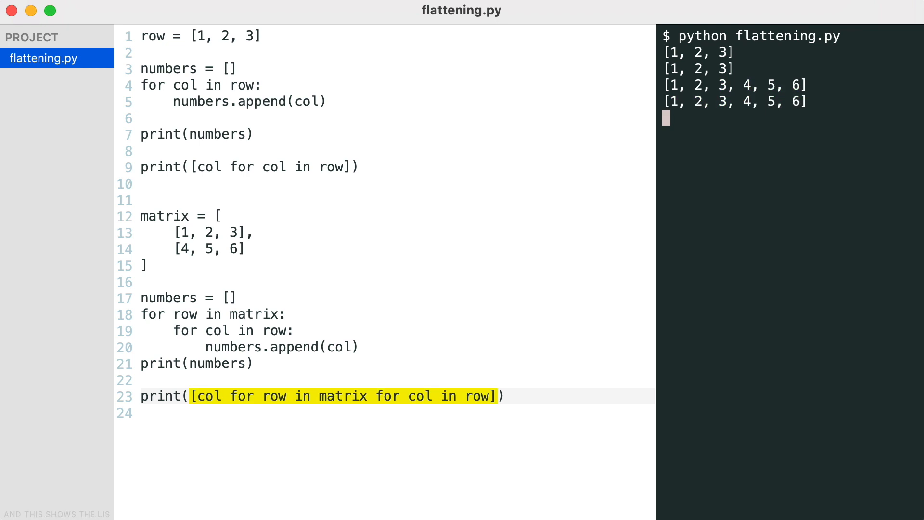